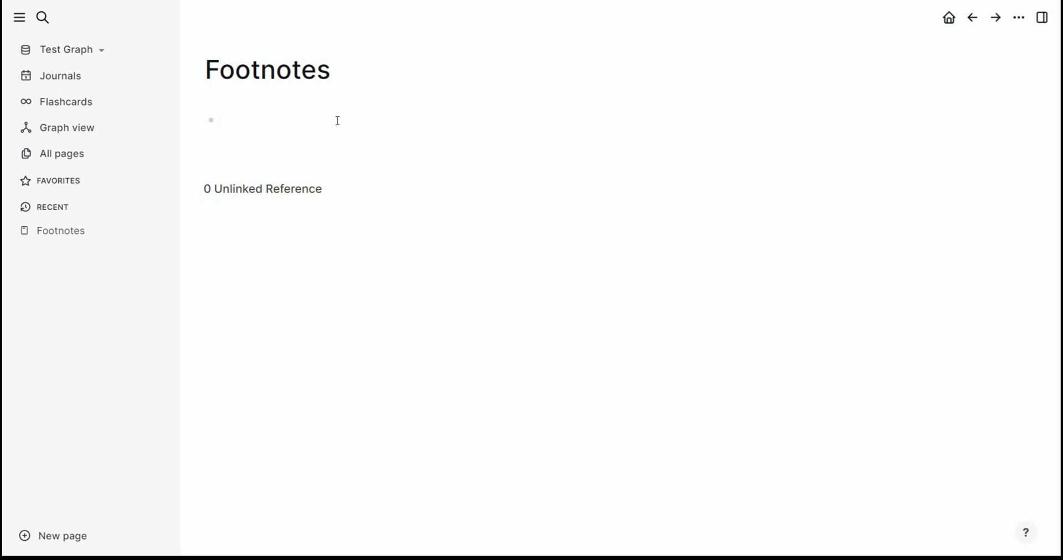
# Step: Write the London population sentence in the first block, trailing an unfinished '(wikipedia' remark
pyautogui.write('London is the capital and largest city of England and the United Kingdom, with a population of just under 9 million')
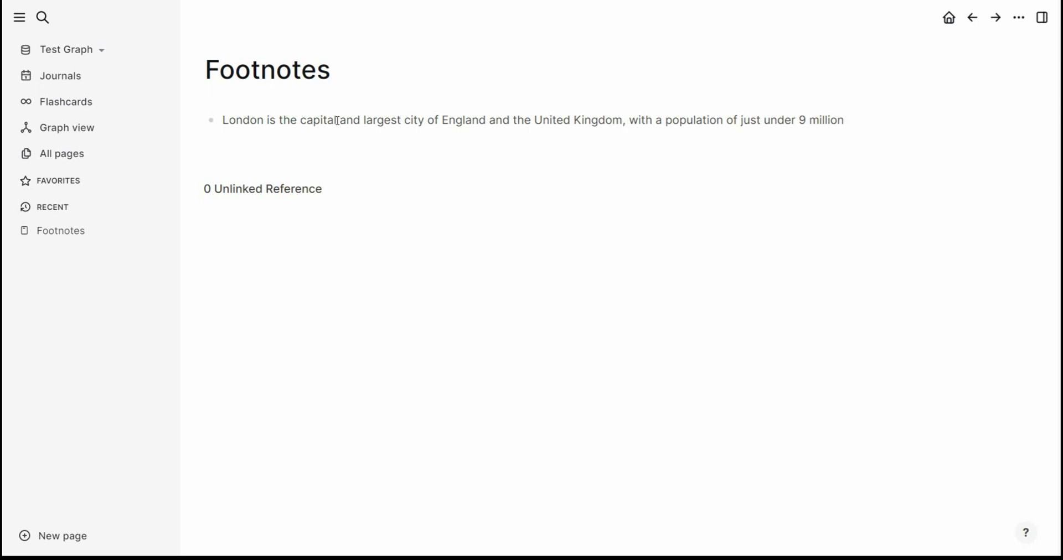
pyautogui.write('(wikipedia)')
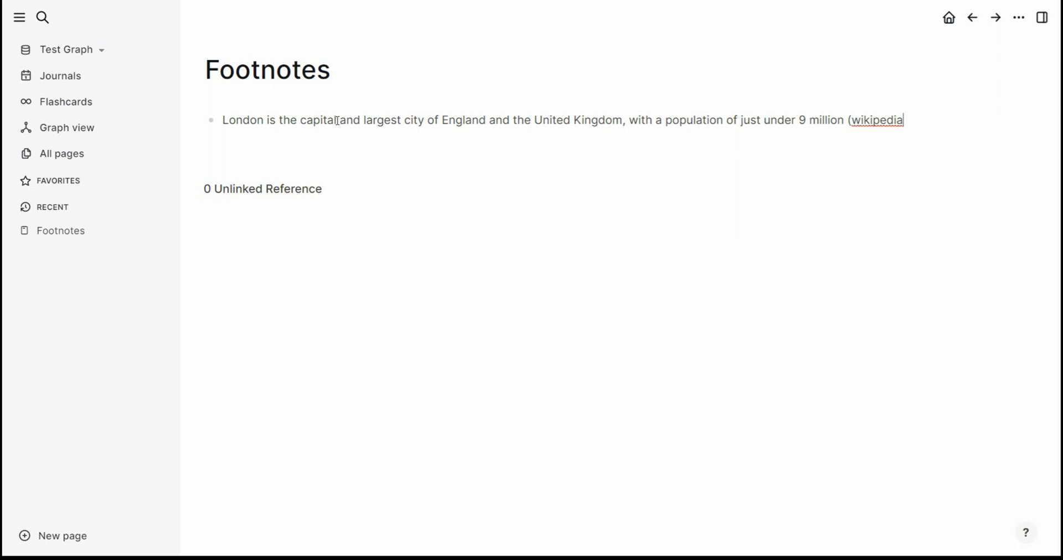
# Step: Replace the '(wikipedia' remark with a [^1] footnote marker ending the London sentence
pyautogui.press('Backspace')
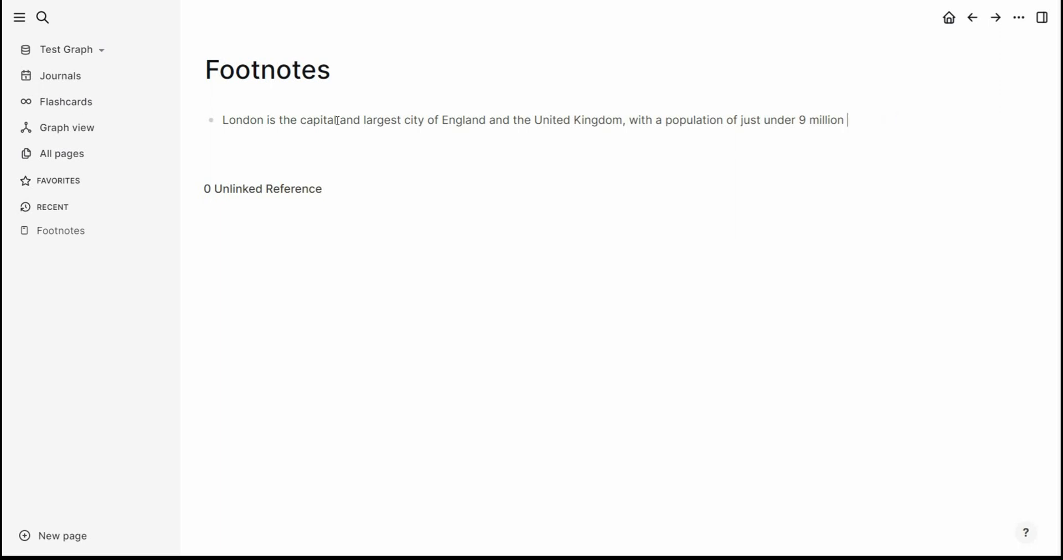
pyautogui.write('[]')
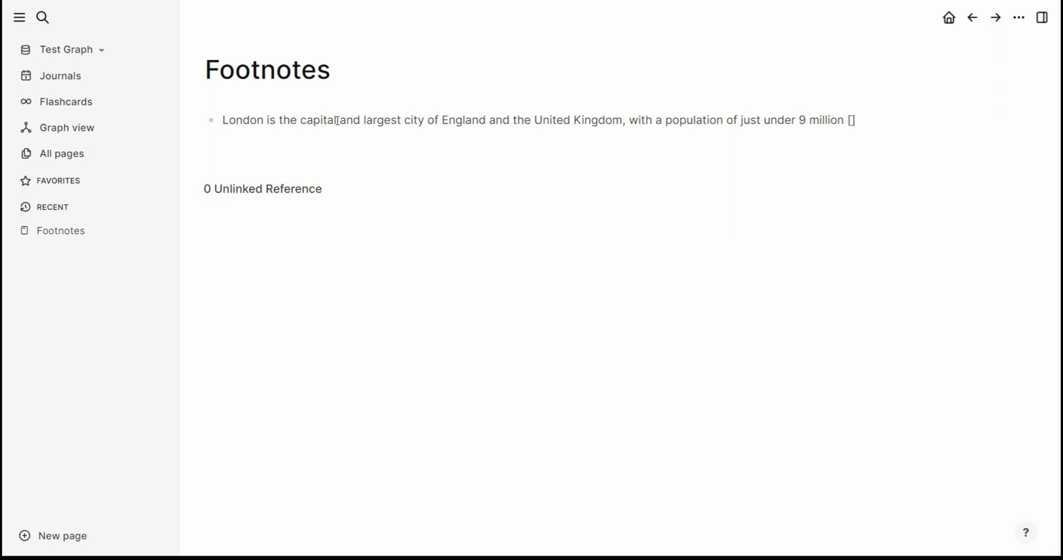
pyautogui.write('^')
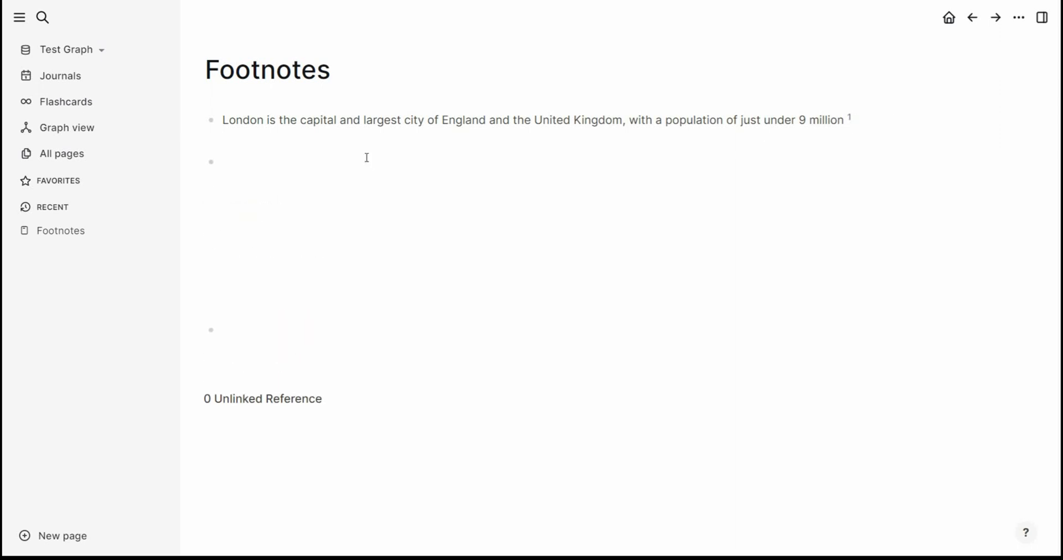
# Step: Add the footnote definition '[^1]: From Wikipedia' in the bottom block
pyautogui.click(227, 330)
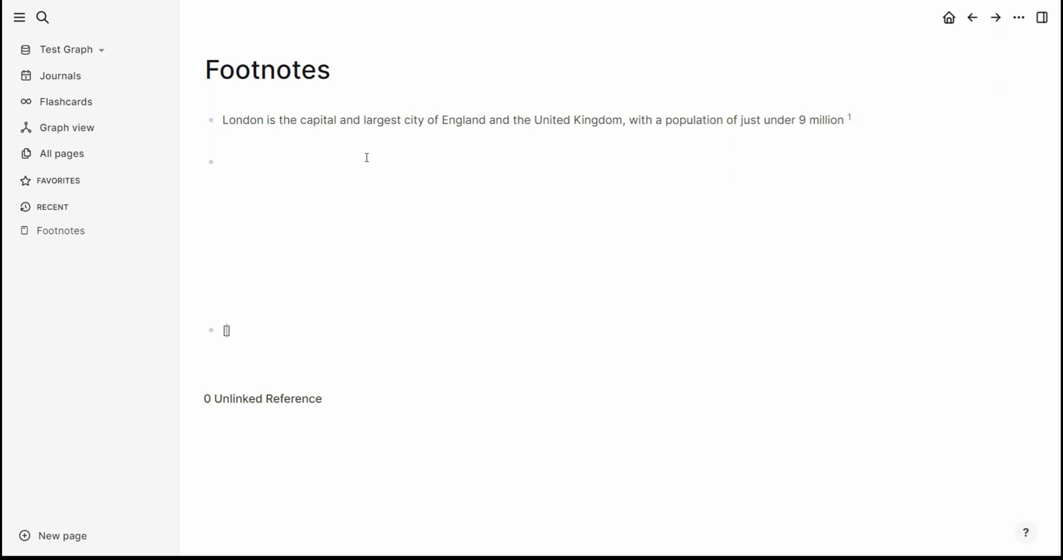
pyautogui.write('[^1]')
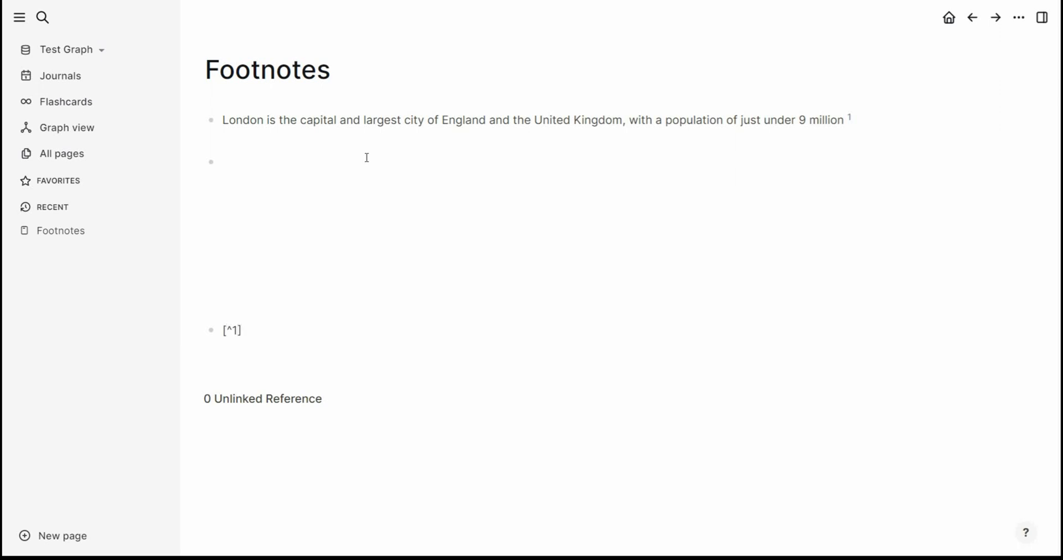
pyautogui.write(': From Wik')
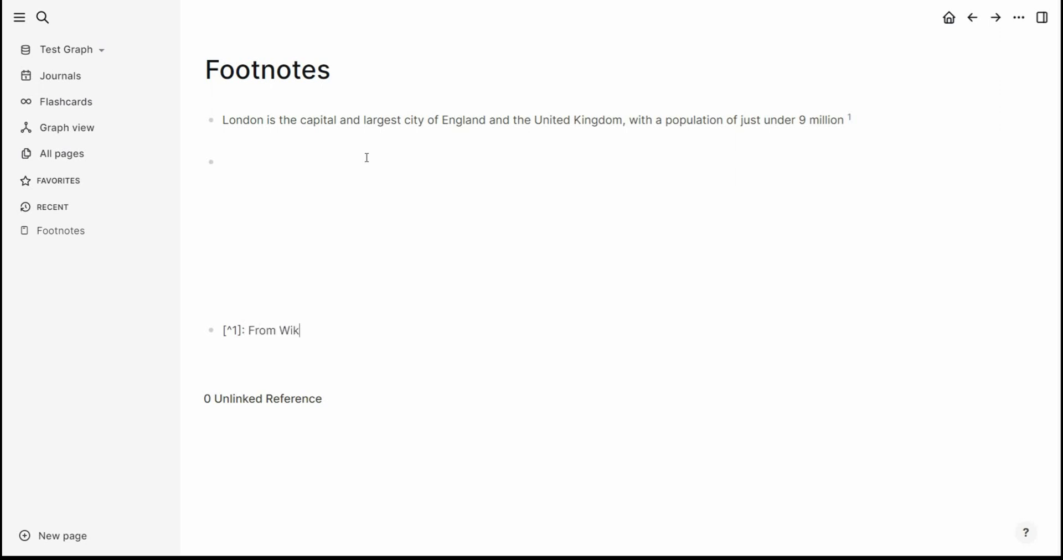
pyautogui.write('ipedia 1↩')
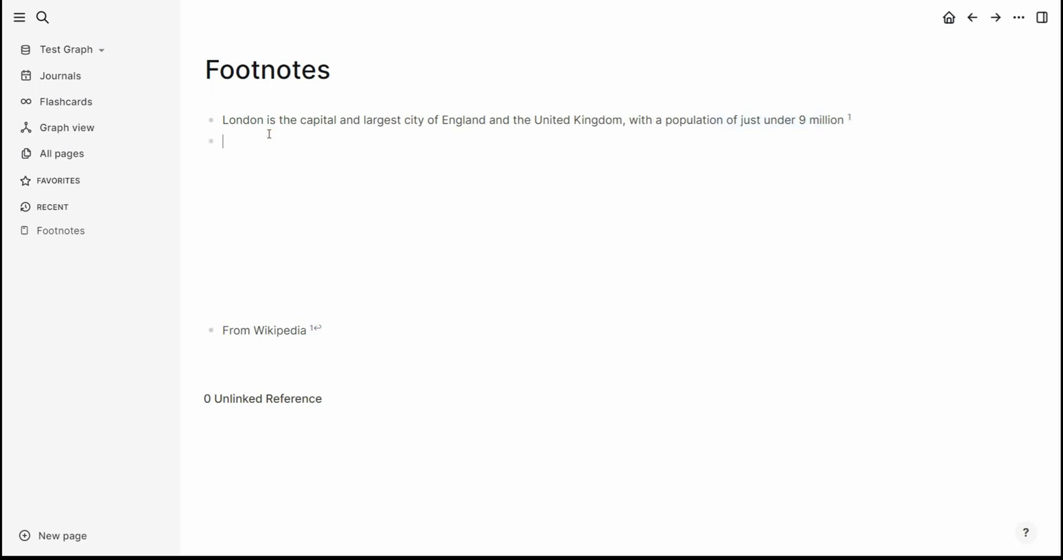
# Step: Write 'Some more information [^2]' in the second block and start a block under From Wikipedia
pyautogui.write('Some more')
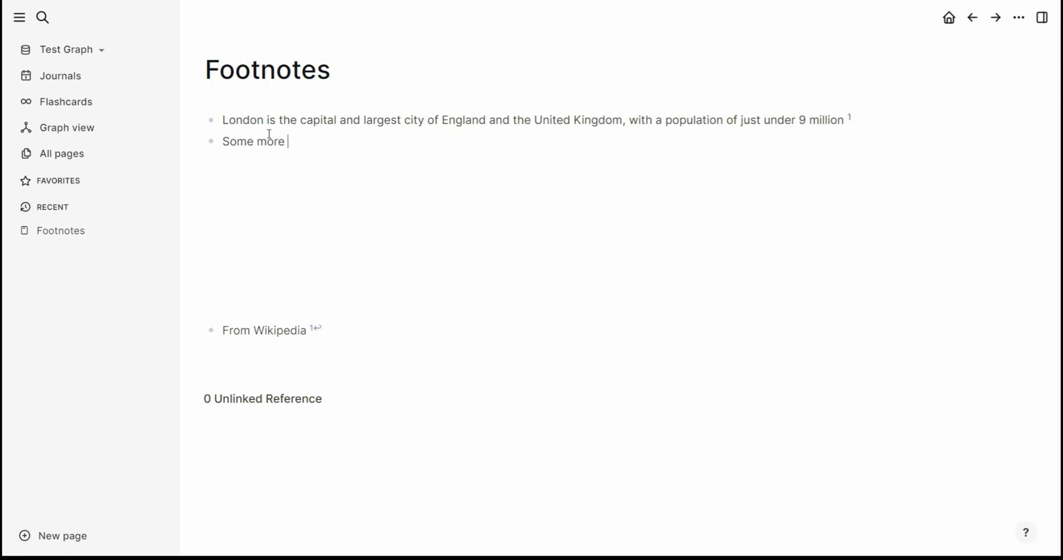
pyautogui.write('information [')
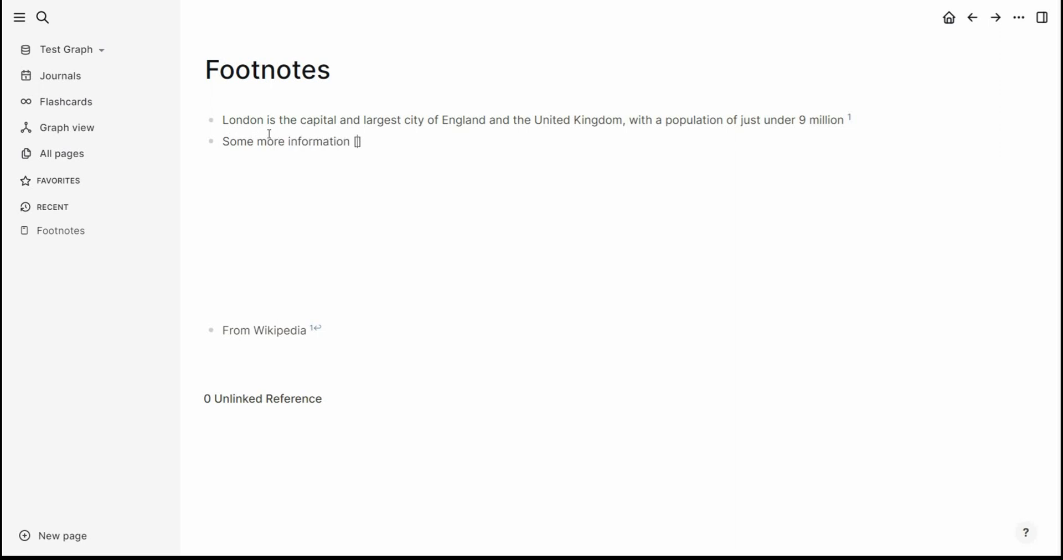
pyautogui.write('[^2]')
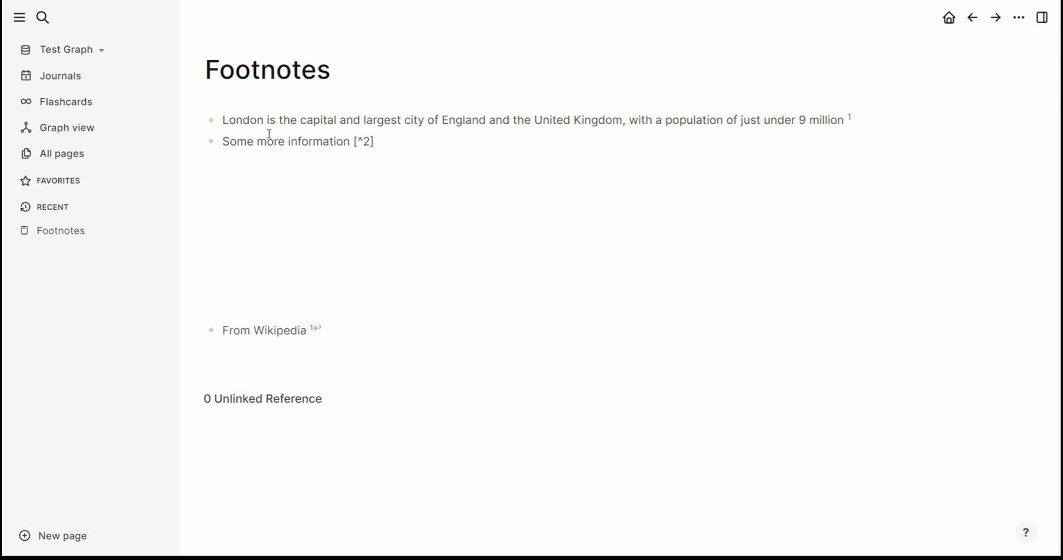
pyautogui.click(376, 142)
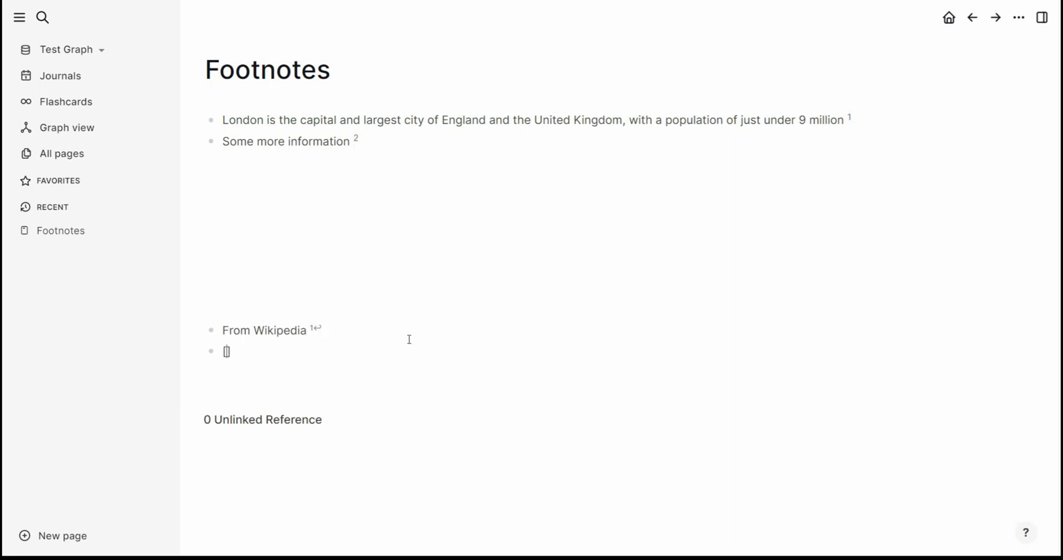
# Step: Add the footnote definition '[^2]: From myself' beneath the From Wikipedia note
pyautogui.write('[^2]')
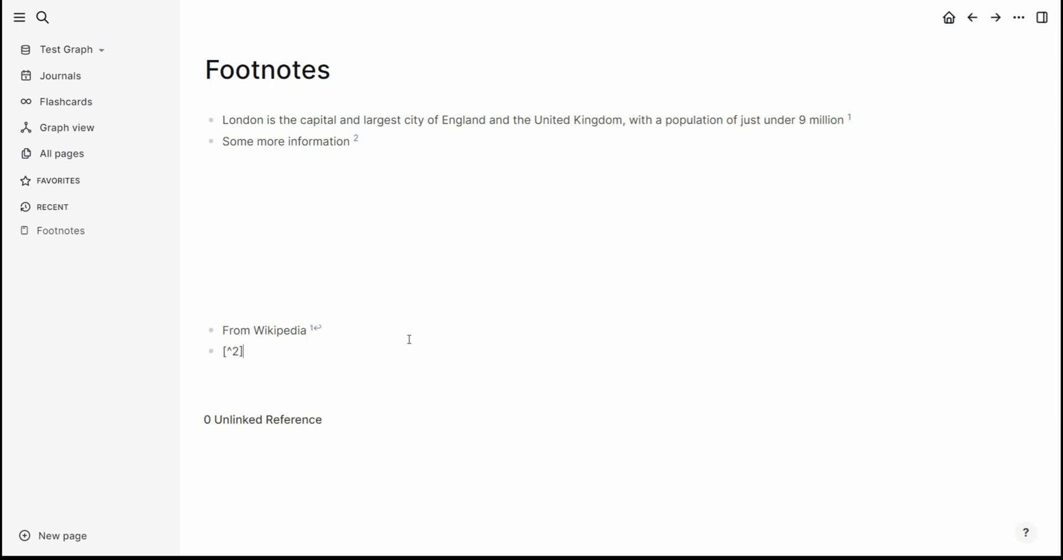
pyautogui.write(': Fr')
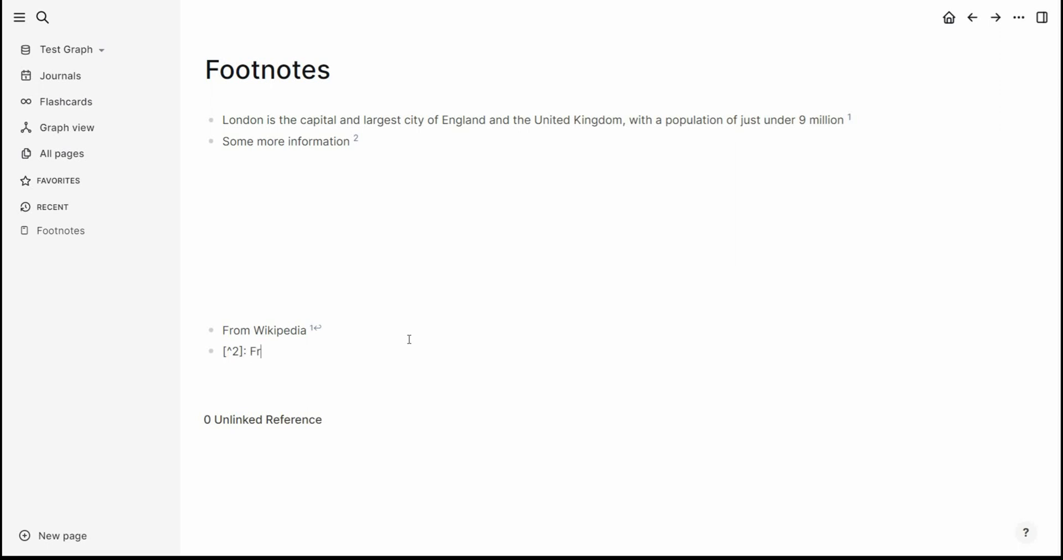
pyautogui.write('om myself')
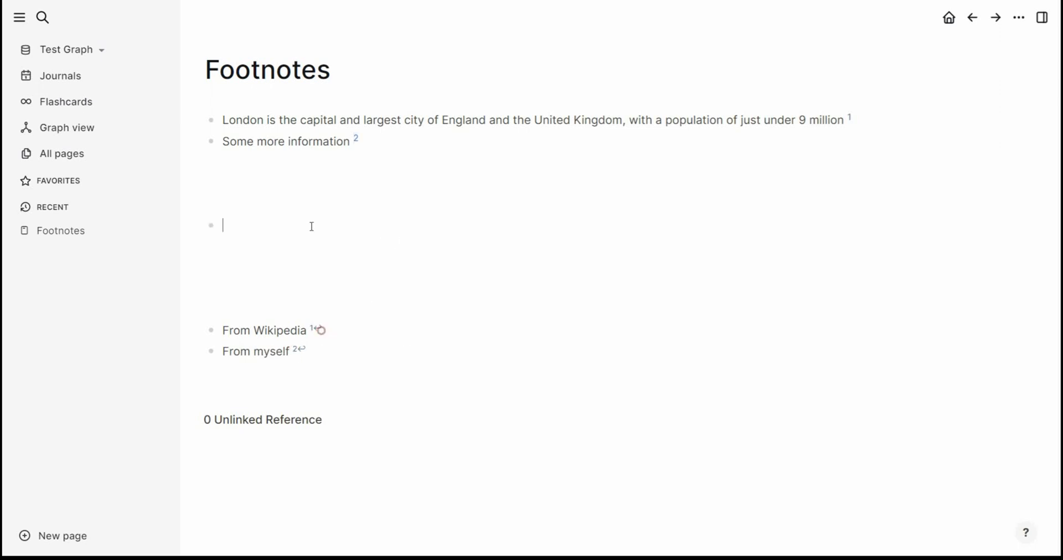
pyautogui.moveTo(606, 303)
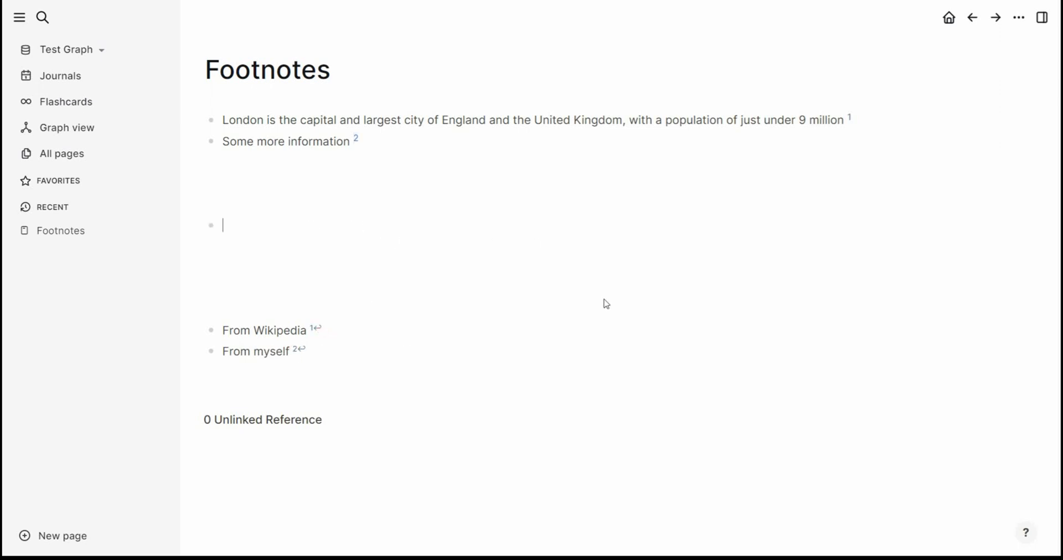